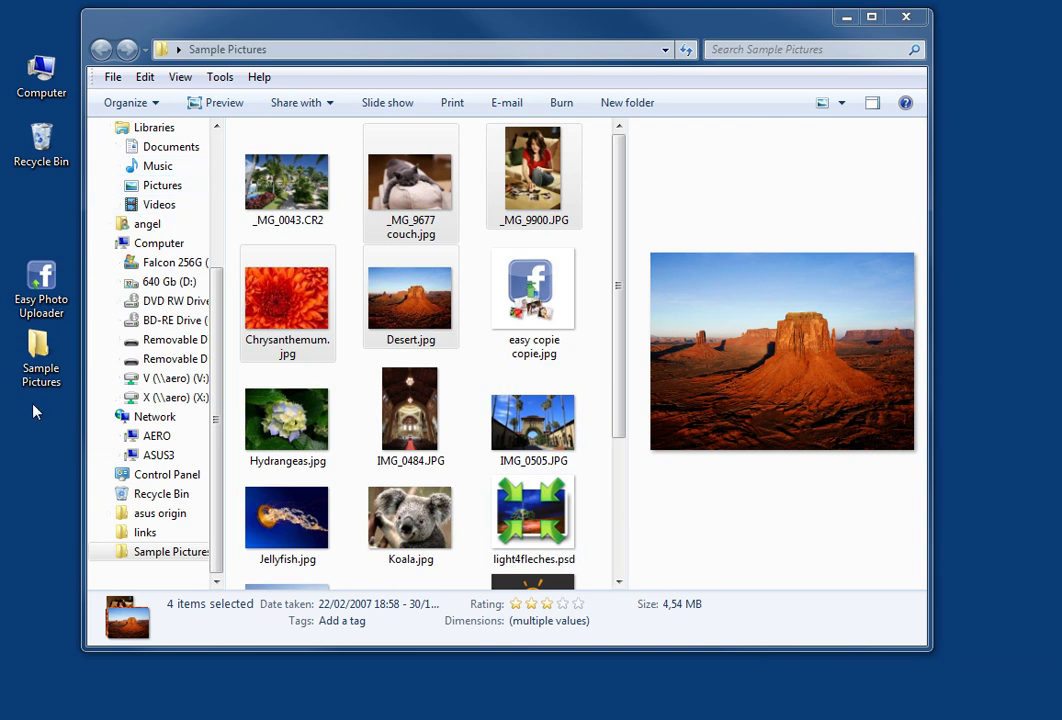
Select the four sample photos and send them to Facebook from the right-click menu
left_click(288, 292)
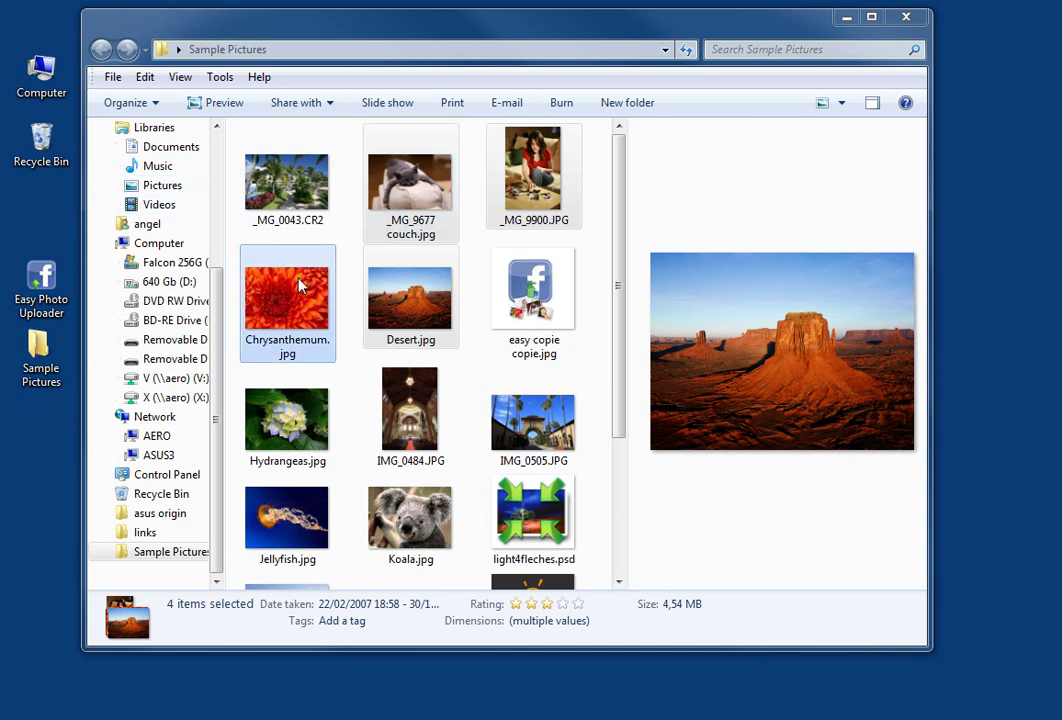
left_click(288, 296)
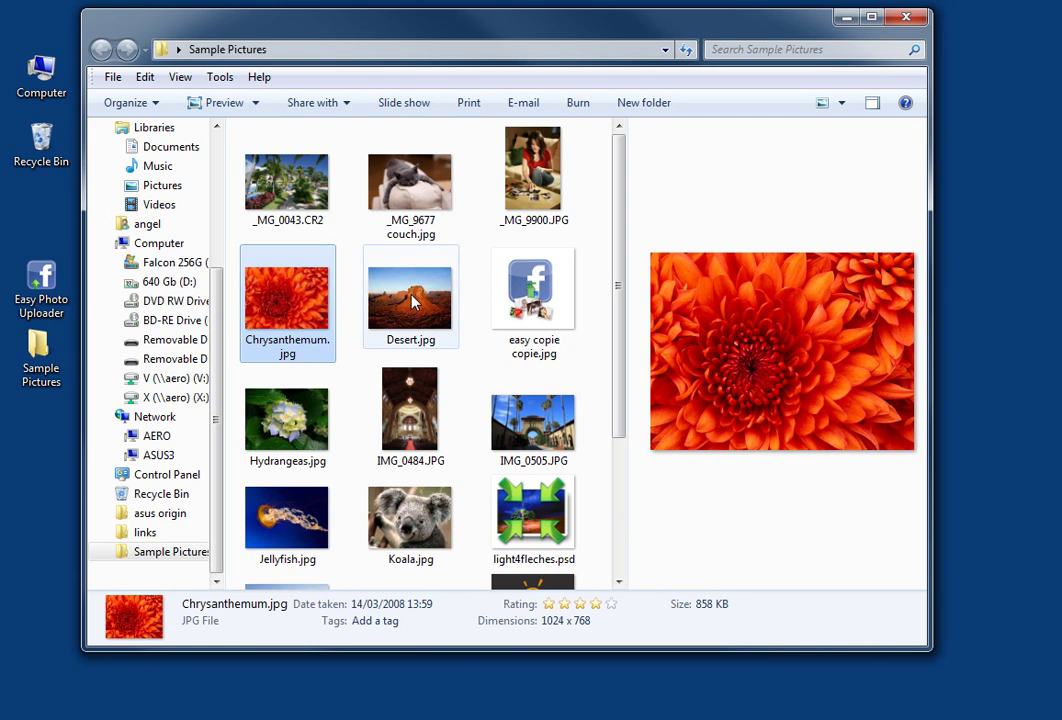
left_click(410, 296)
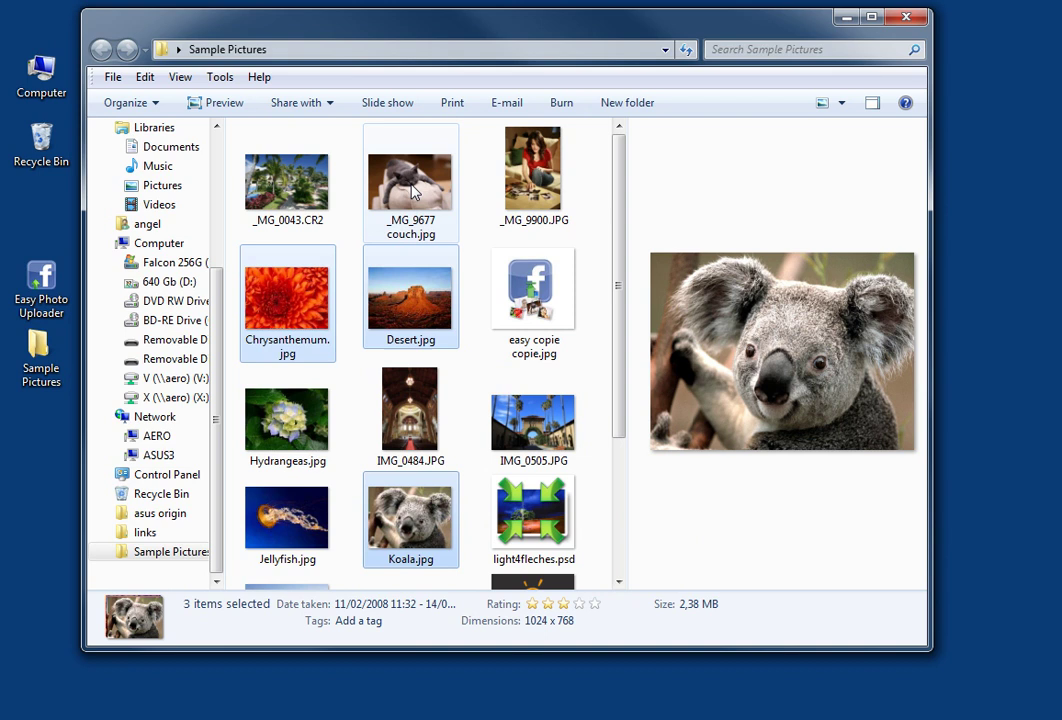
right_click(410, 180)
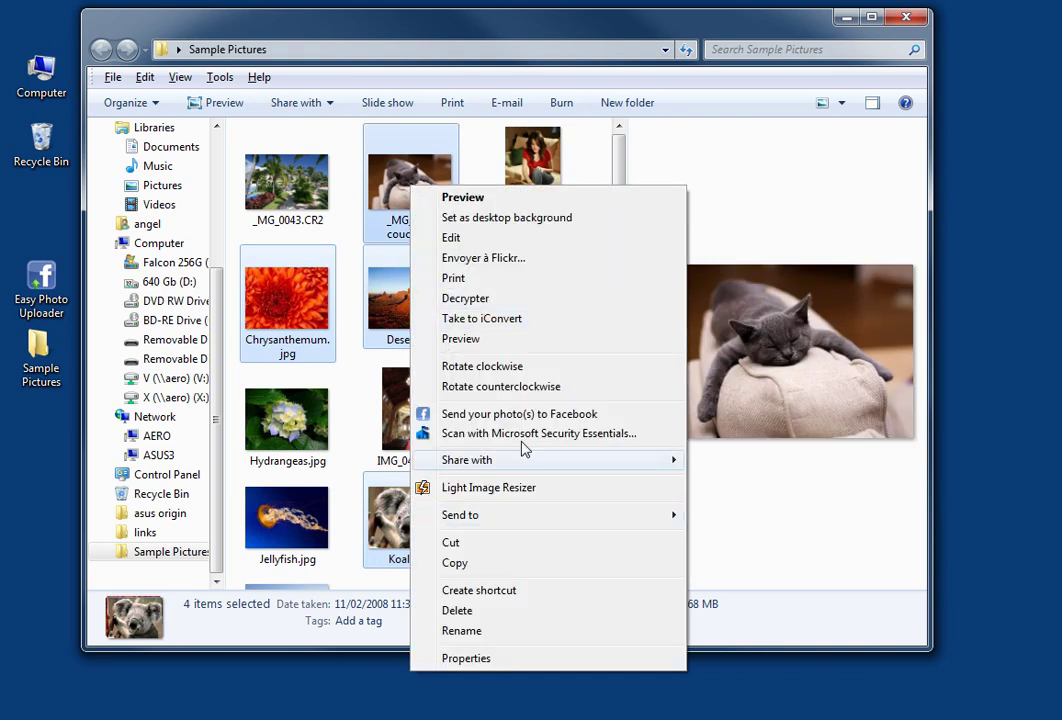
mouse_move(520, 412)
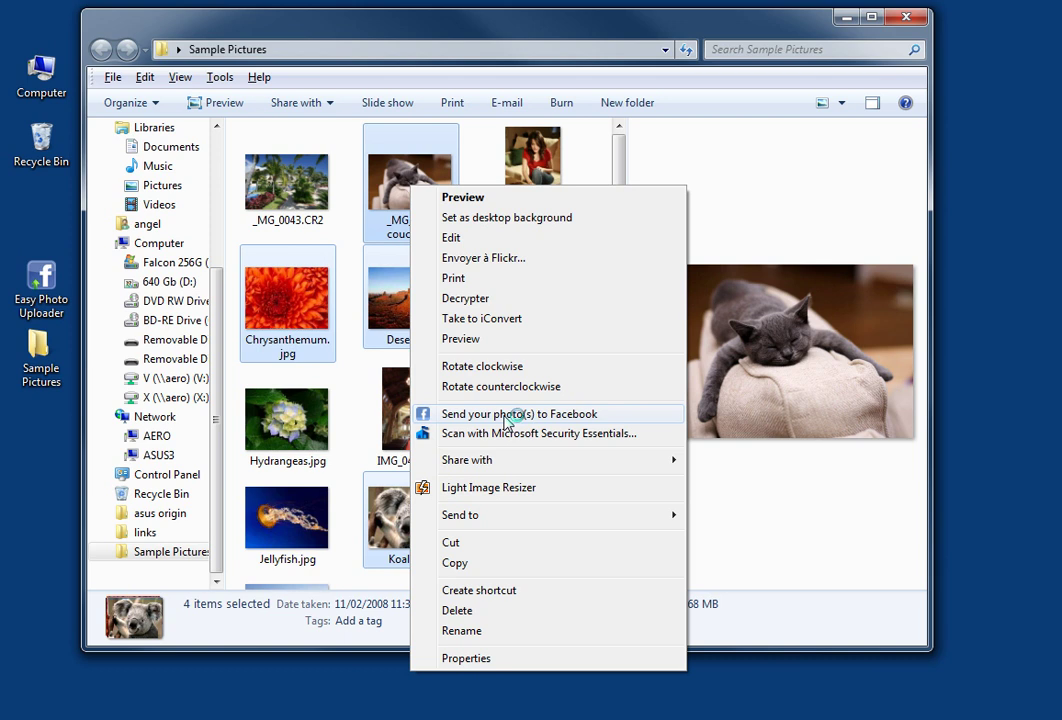
left_click(520, 412)
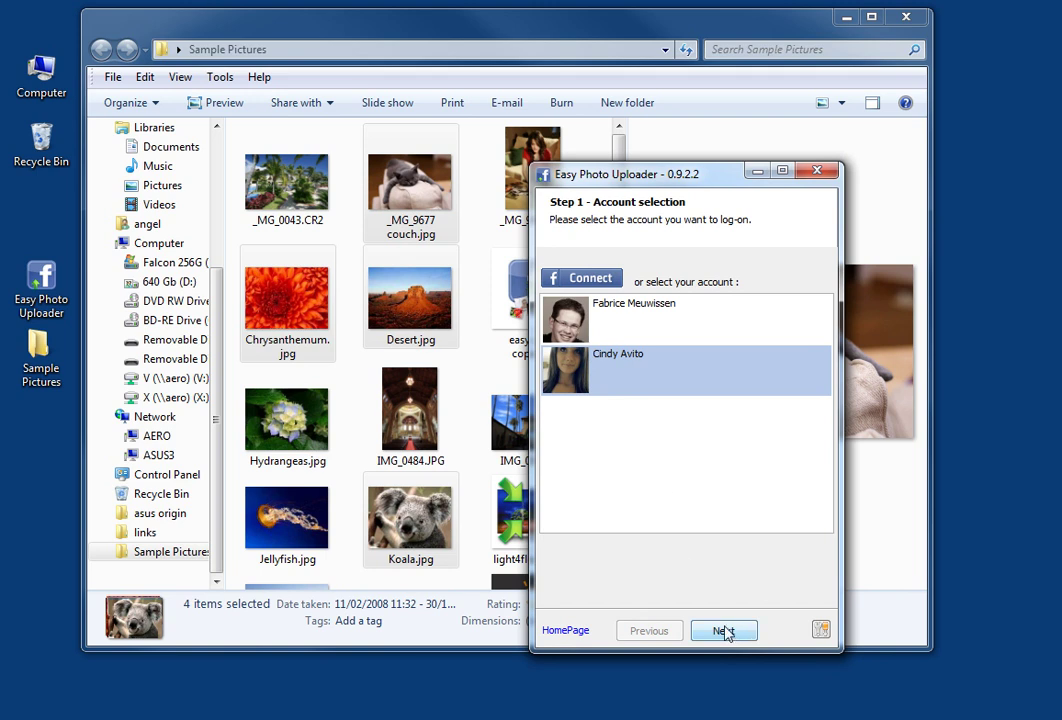
Continue with the chosen Facebook account and start creating a new album
left_click(724, 630)
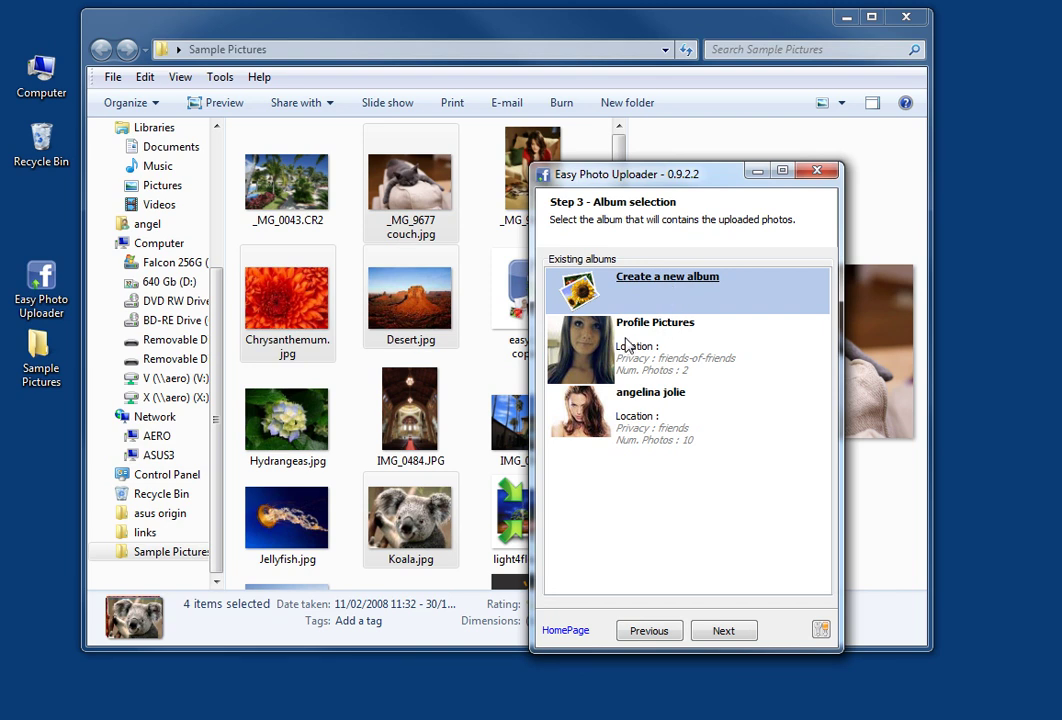
mouse_move(652, 288)
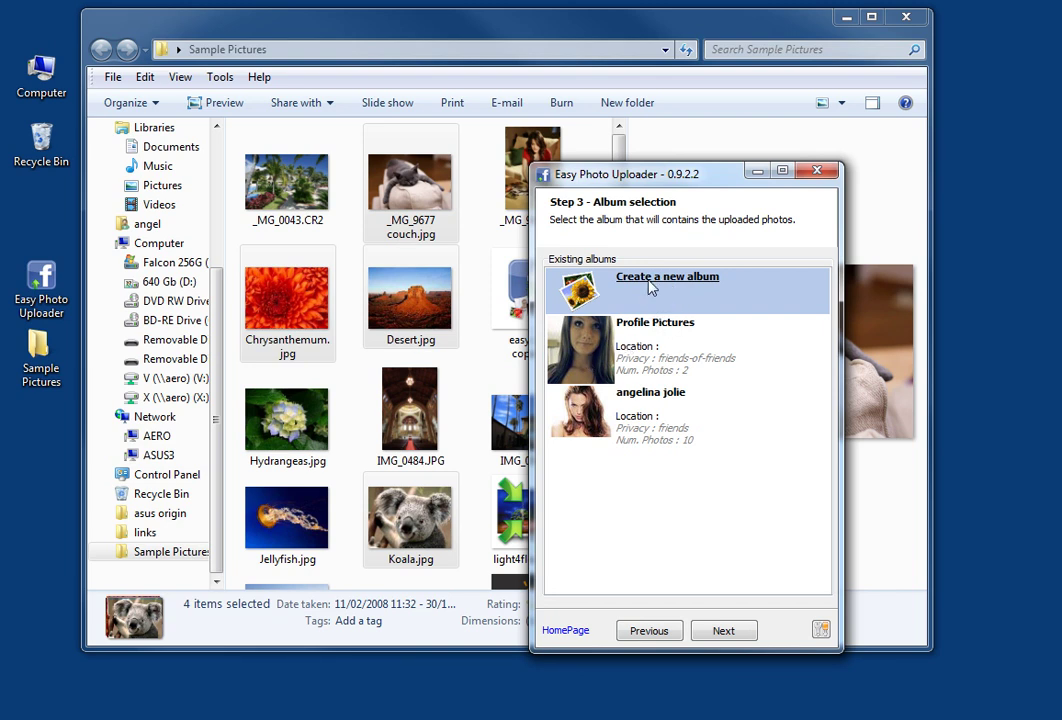
left_click(668, 276)
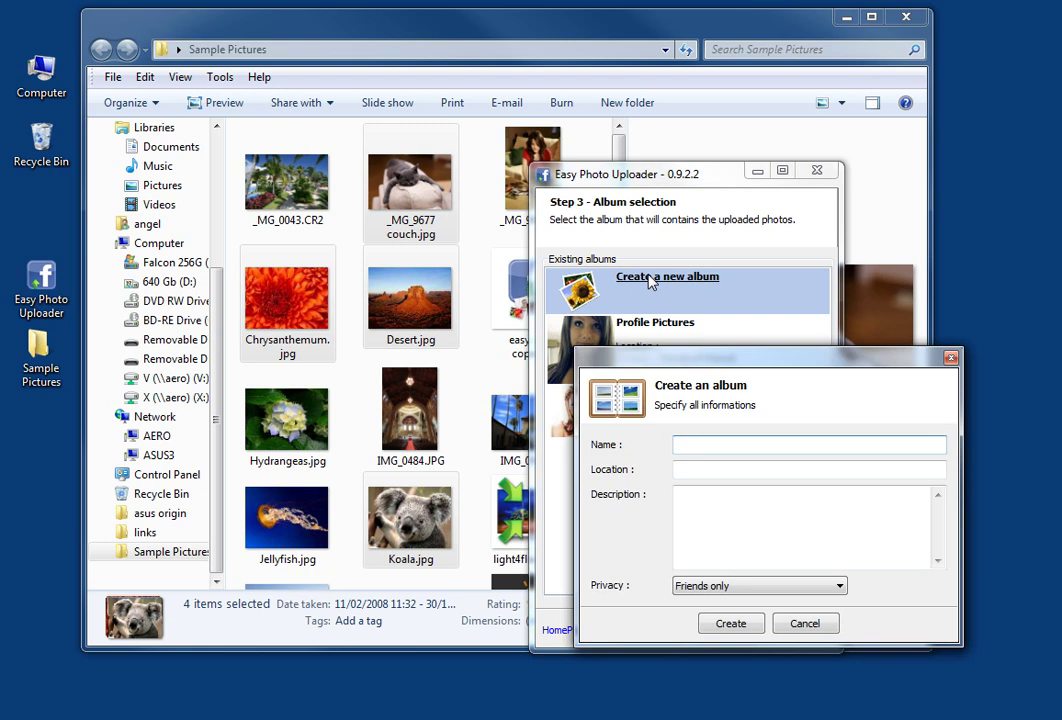
Name the album 'my pu…', keep Friends-only privacy, and create it to begin uploading
type("my")
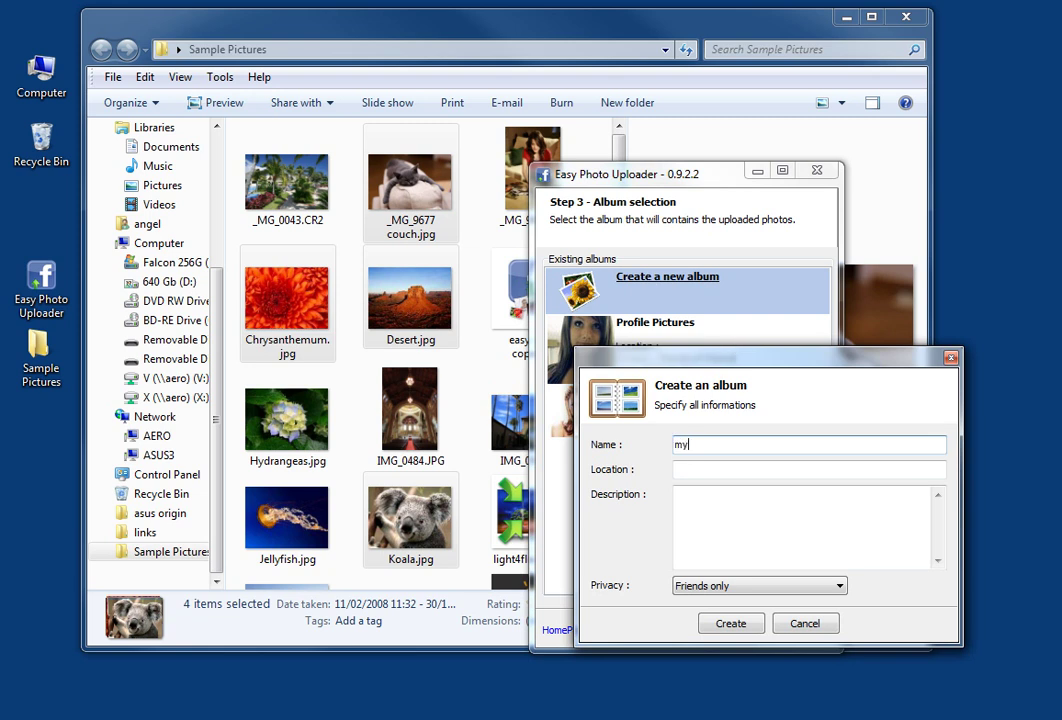
type("pussy")
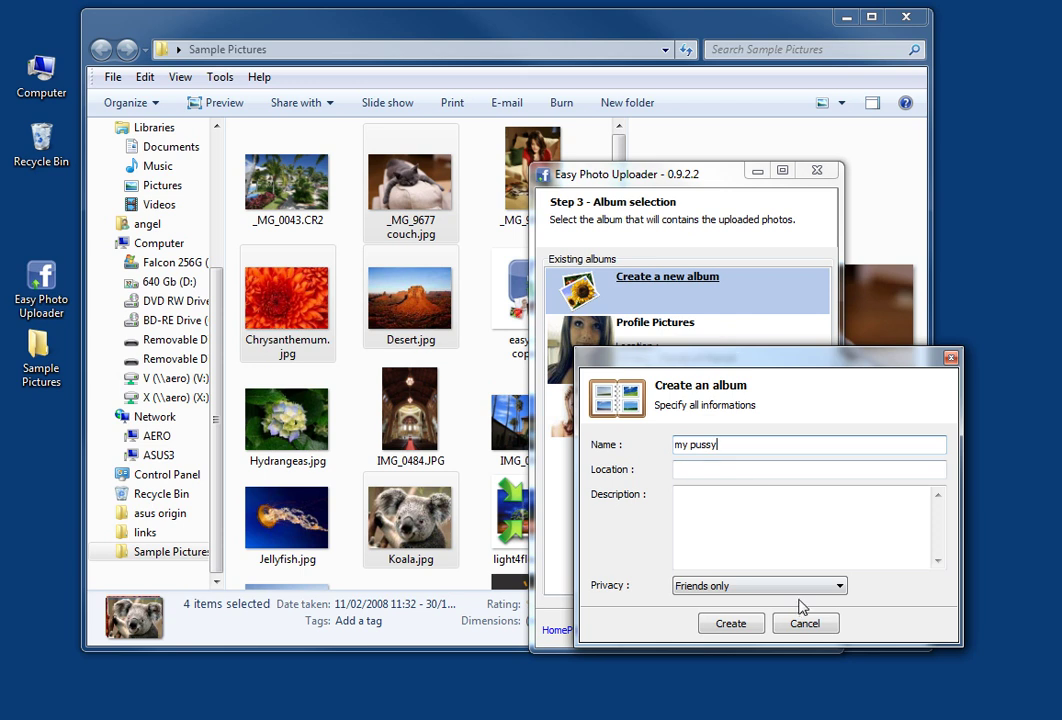
left_click(838, 584)
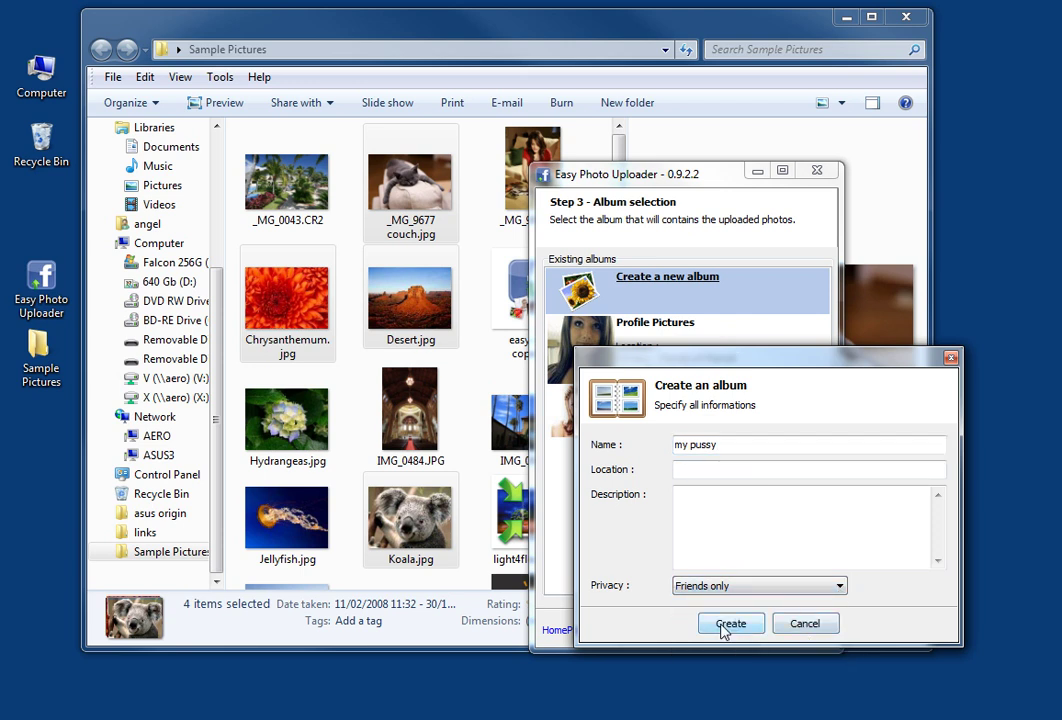
left_click(732, 624)
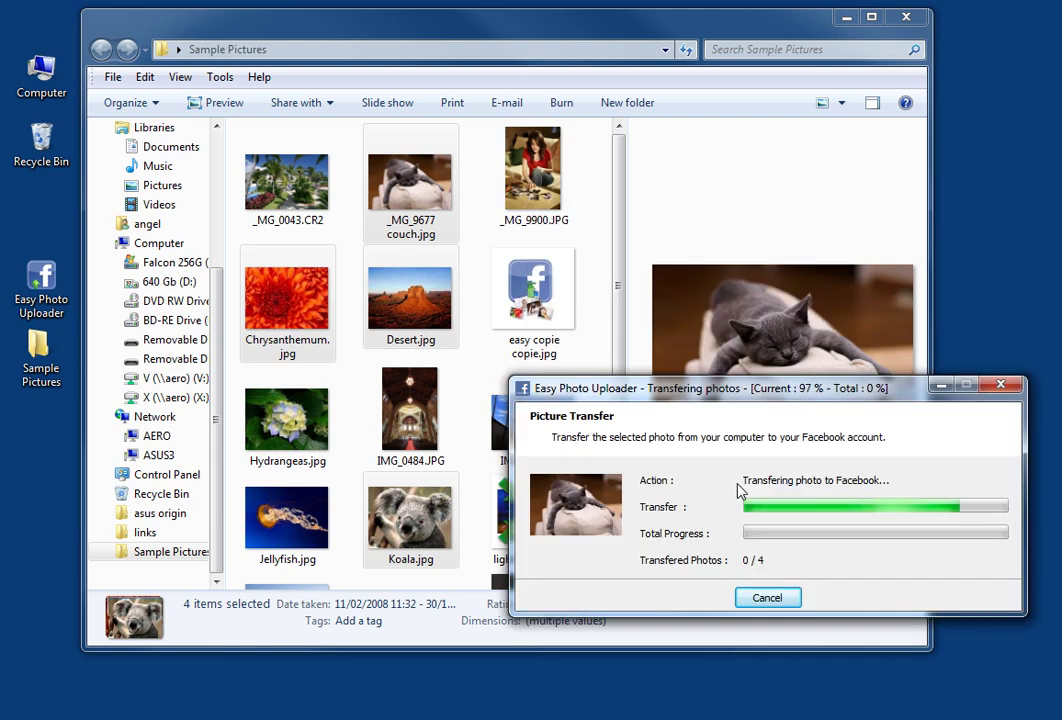